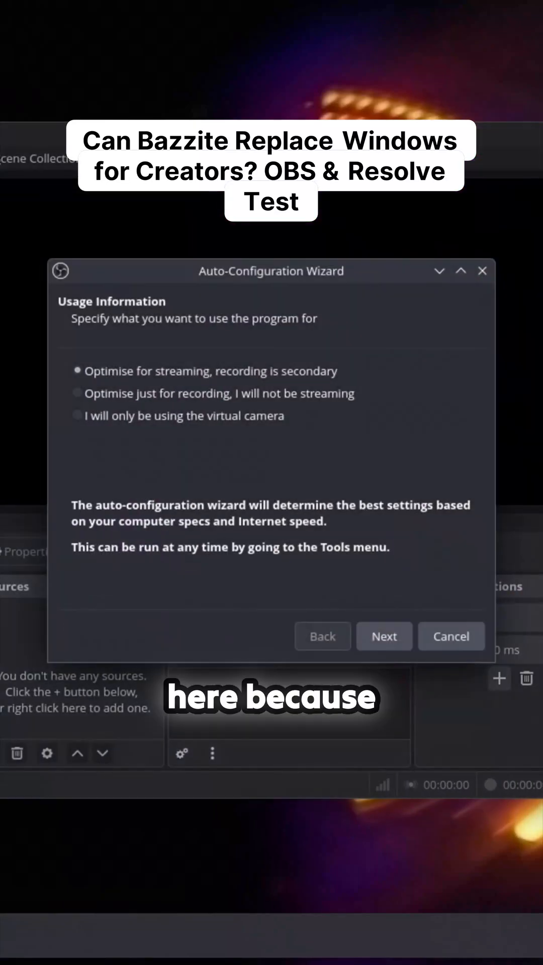
- Choose 'Optimise just for recording' in the wizard and run its tests to the final 1080p60 x264 results
left_click(76, 393)
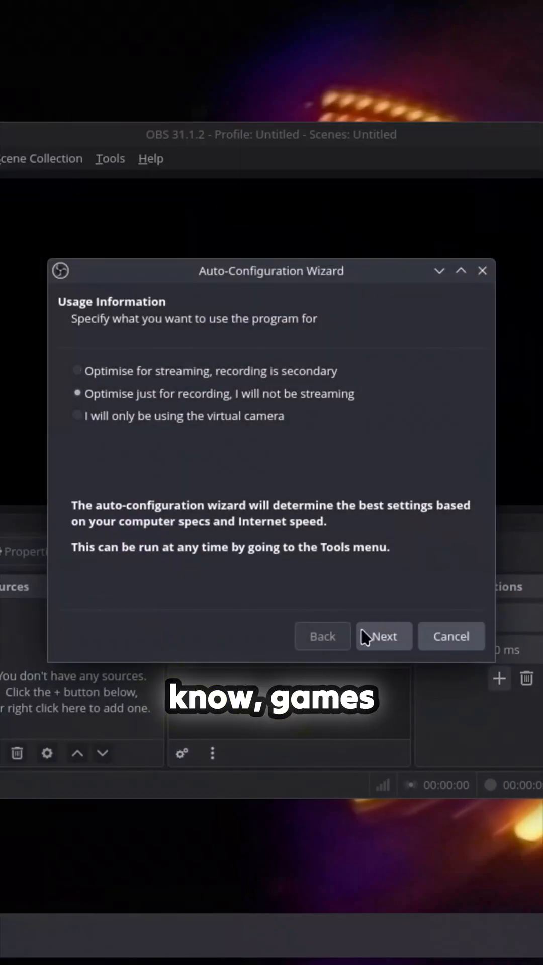
left_click(384, 636)
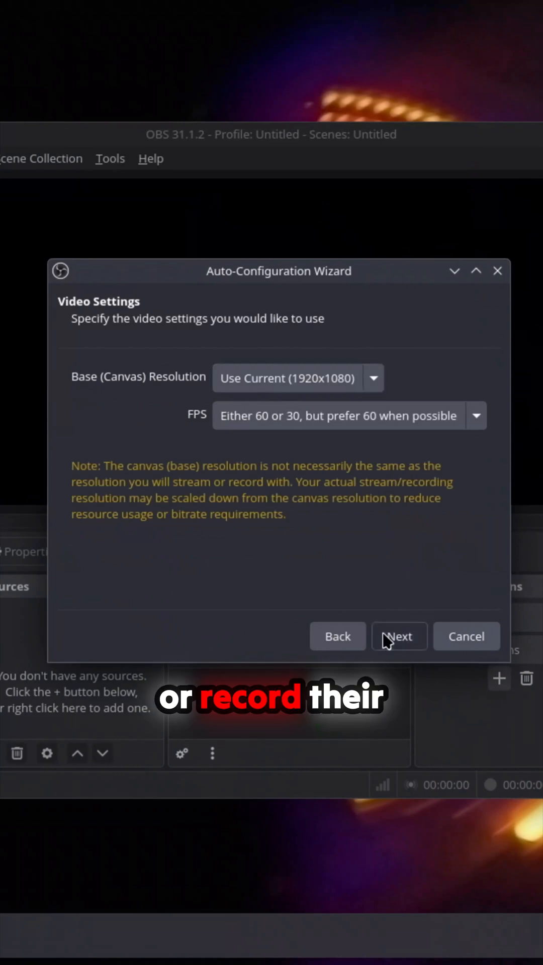
left_click(398, 637)
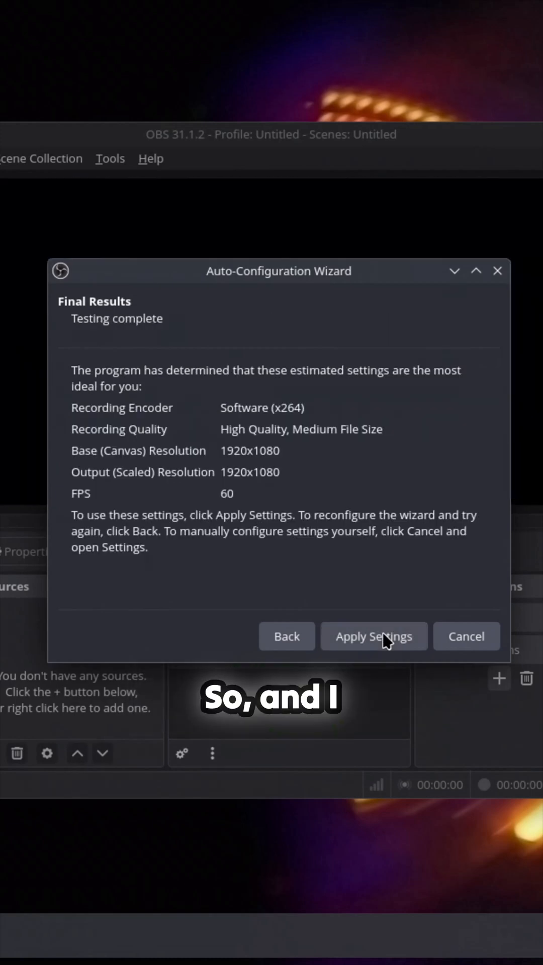
- Apply the wizard's recommended recording settings
left_click(374, 637)
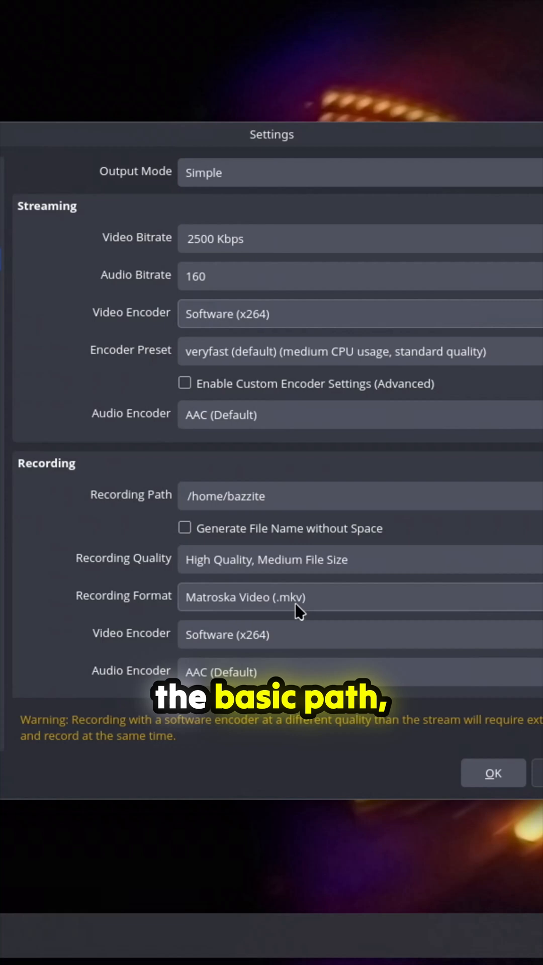
mouse_move(353, 214)
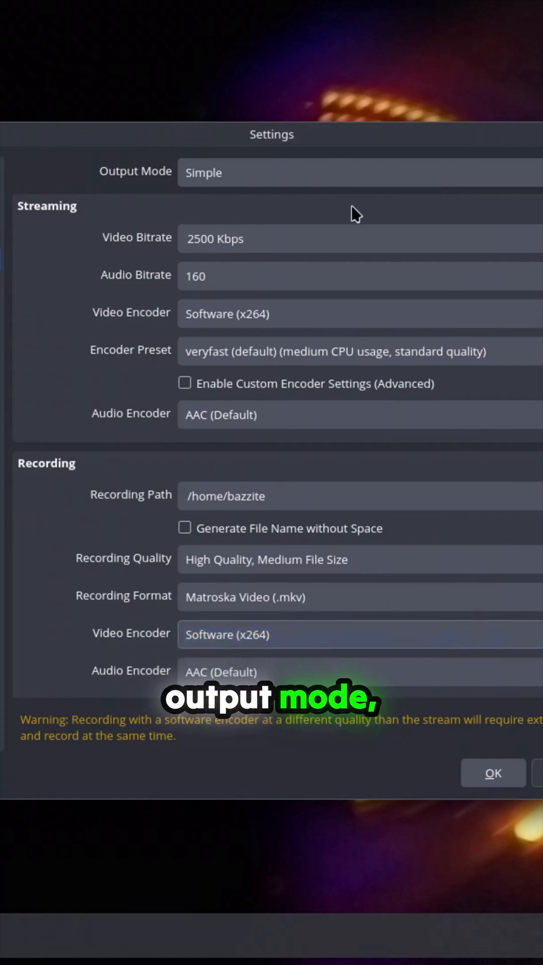
- Switch Output Mode to Advanced and browse the Recording video encoder list, including VAAPI, without changing it
left_click(357, 173)
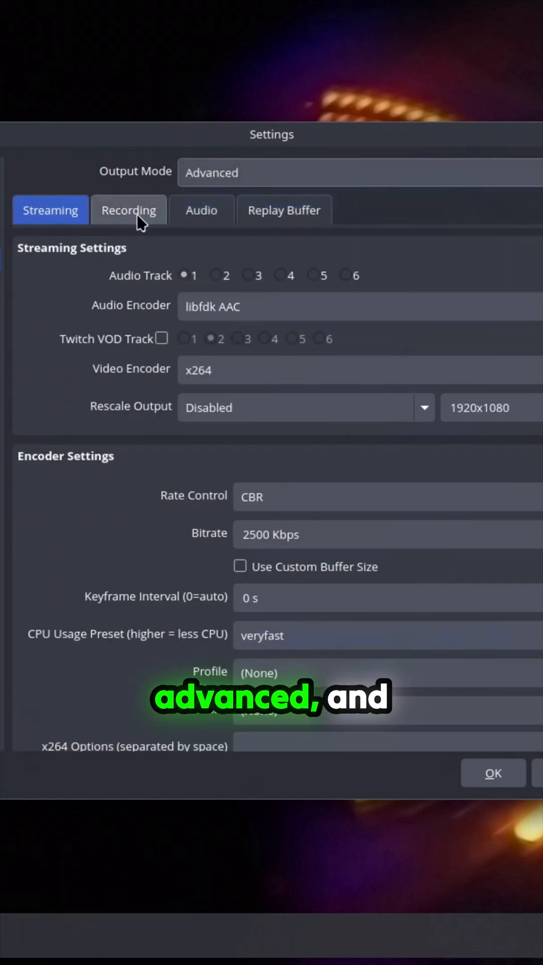
left_click(128, 210)
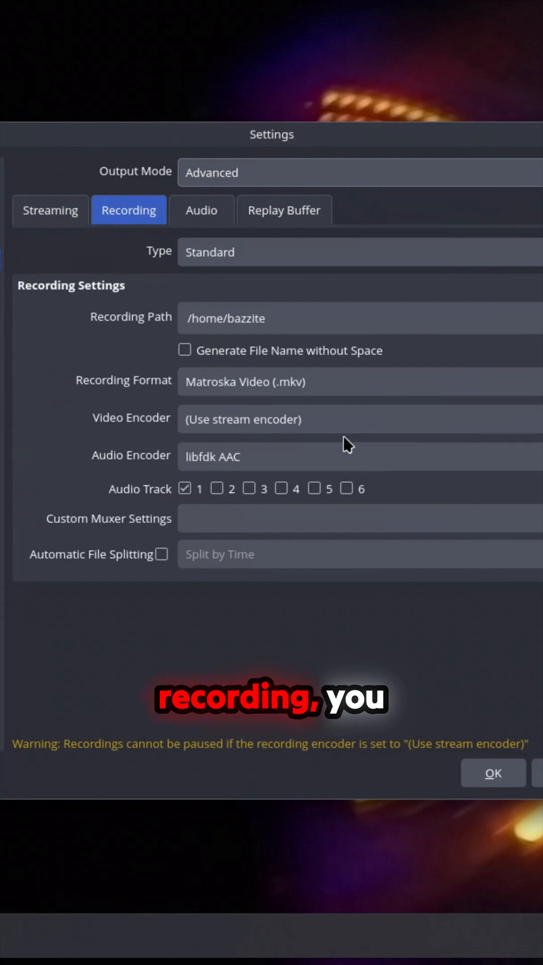
left_click(357, 420)
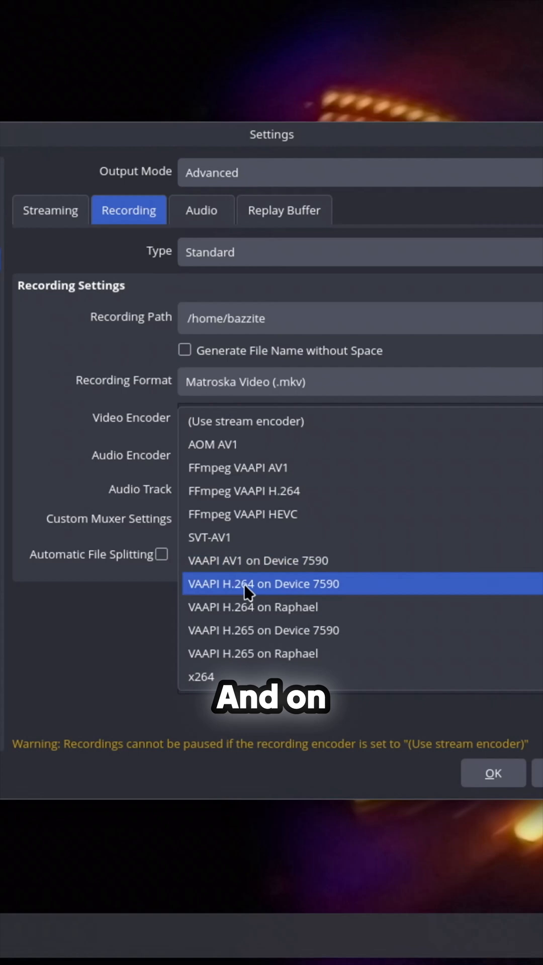
mouse_move(216, 586)
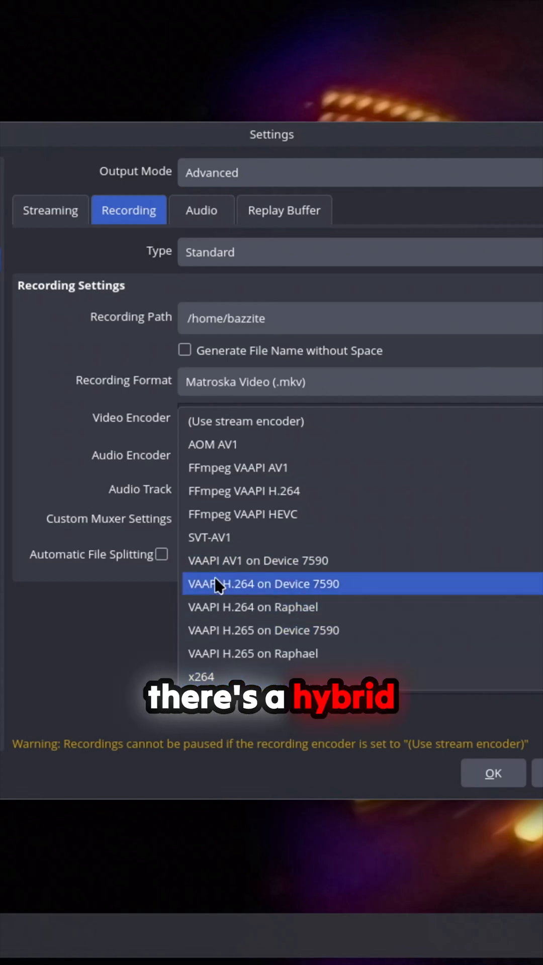
mouse_move(302, 491)
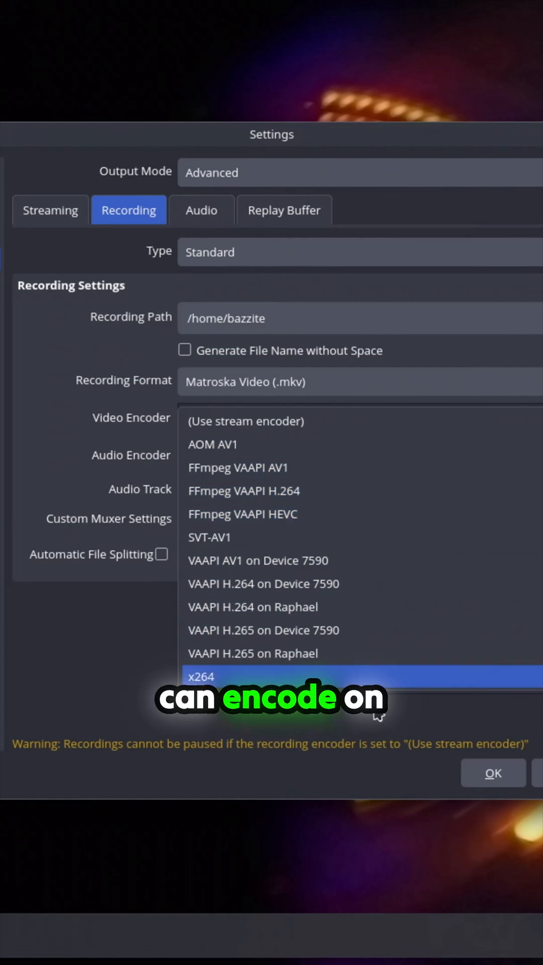
left_click(246, 421)
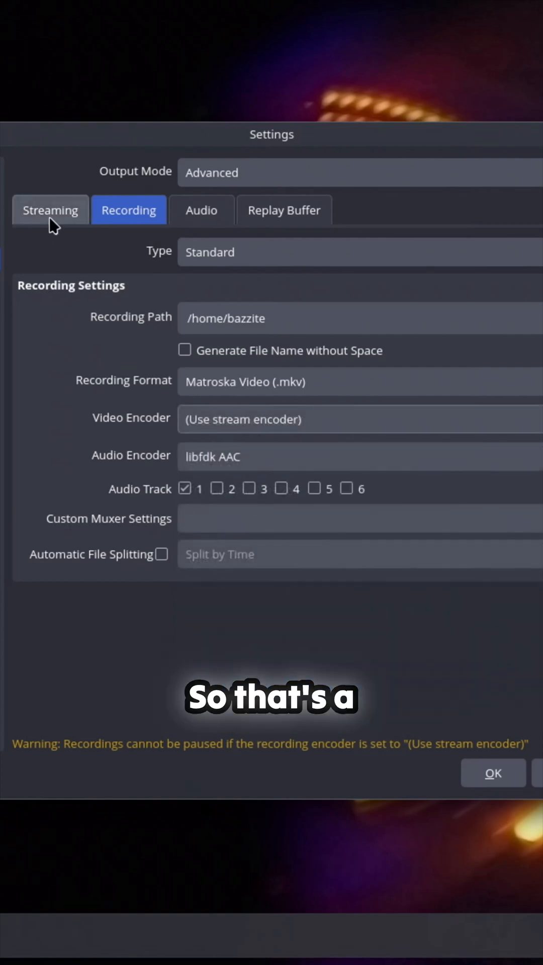
- Review the advanced Streaming settings, leaving its encoder unchanged, then bring up the Replay Buffer settings
left_click(51, 210)
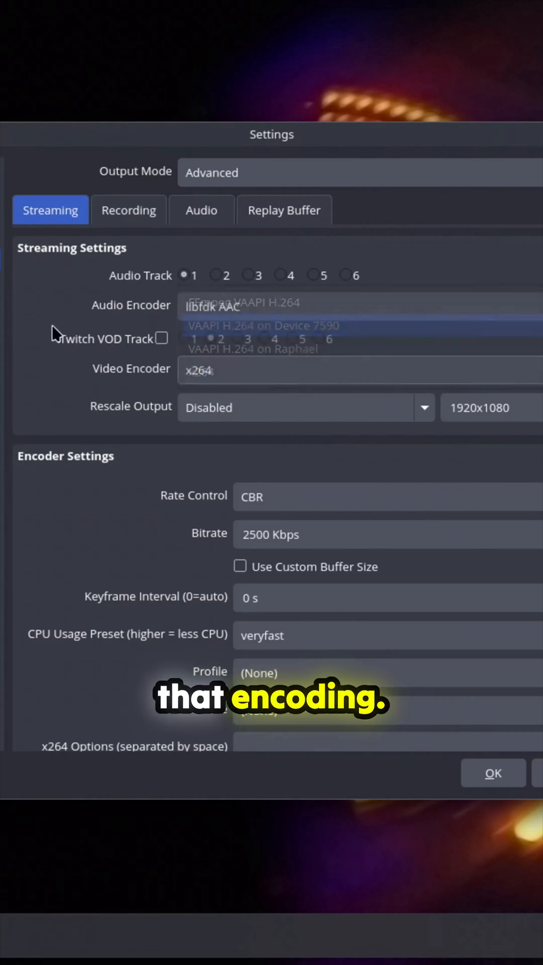
left_click(284, 210)
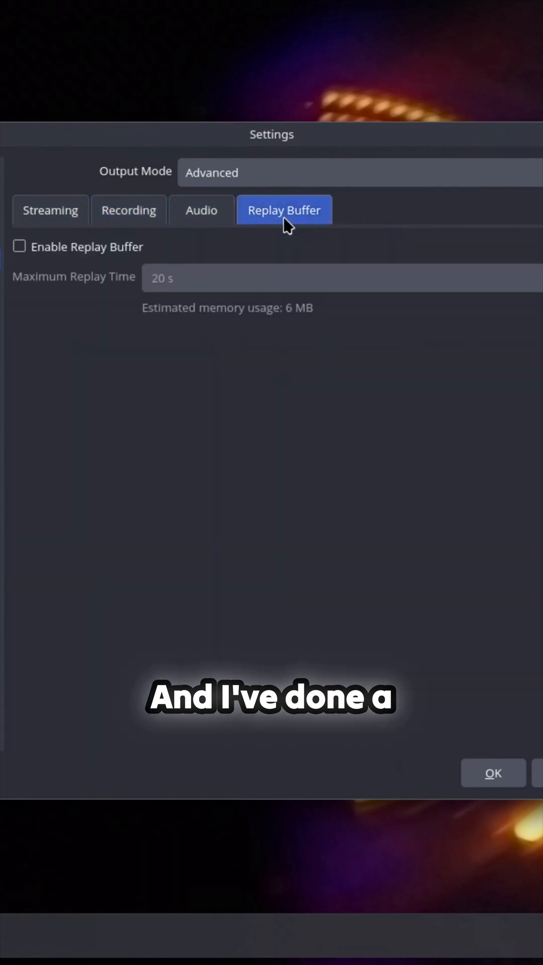
left_click(493, 774)
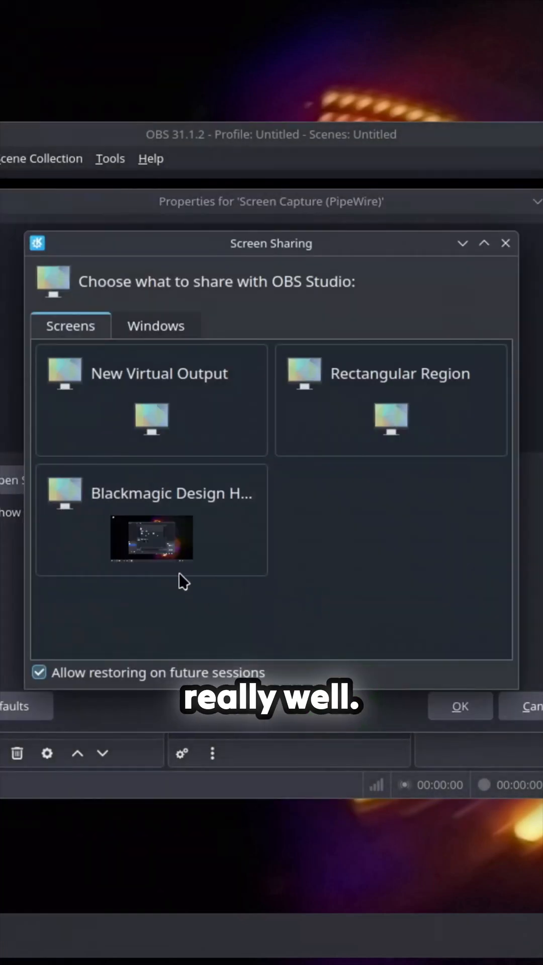
- Share the Blackmagic Design desktop screen and confirm the Screen Capture (PipeWire) source
left_click(460, 706)
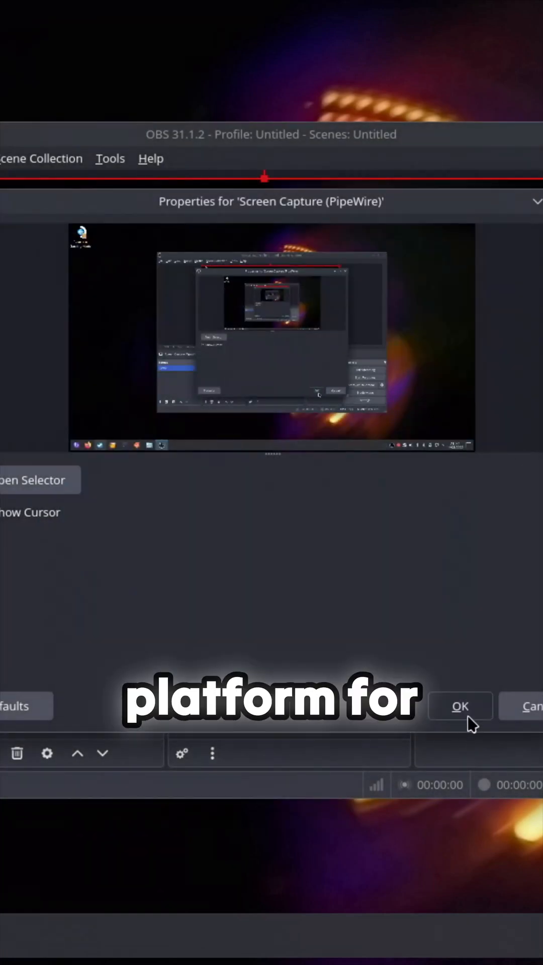
left_click(460, 706)
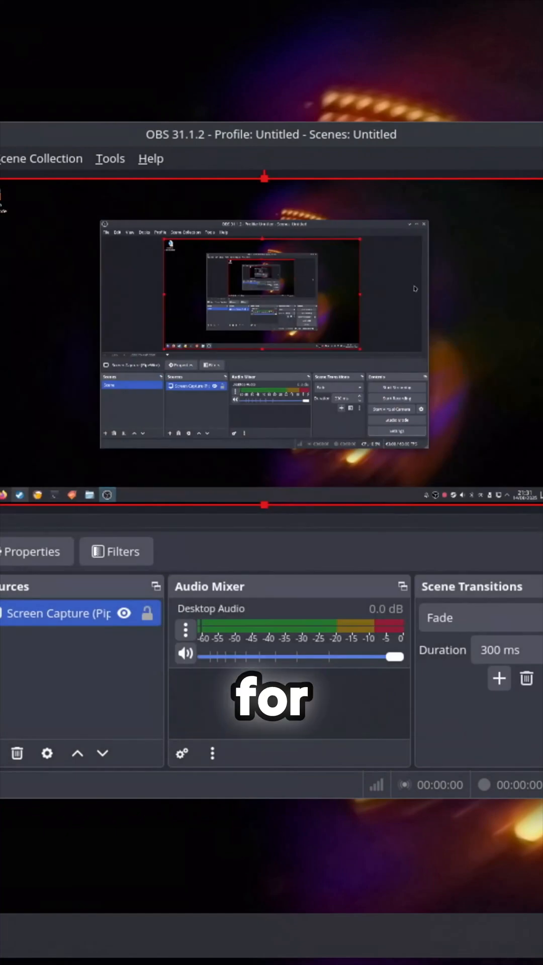